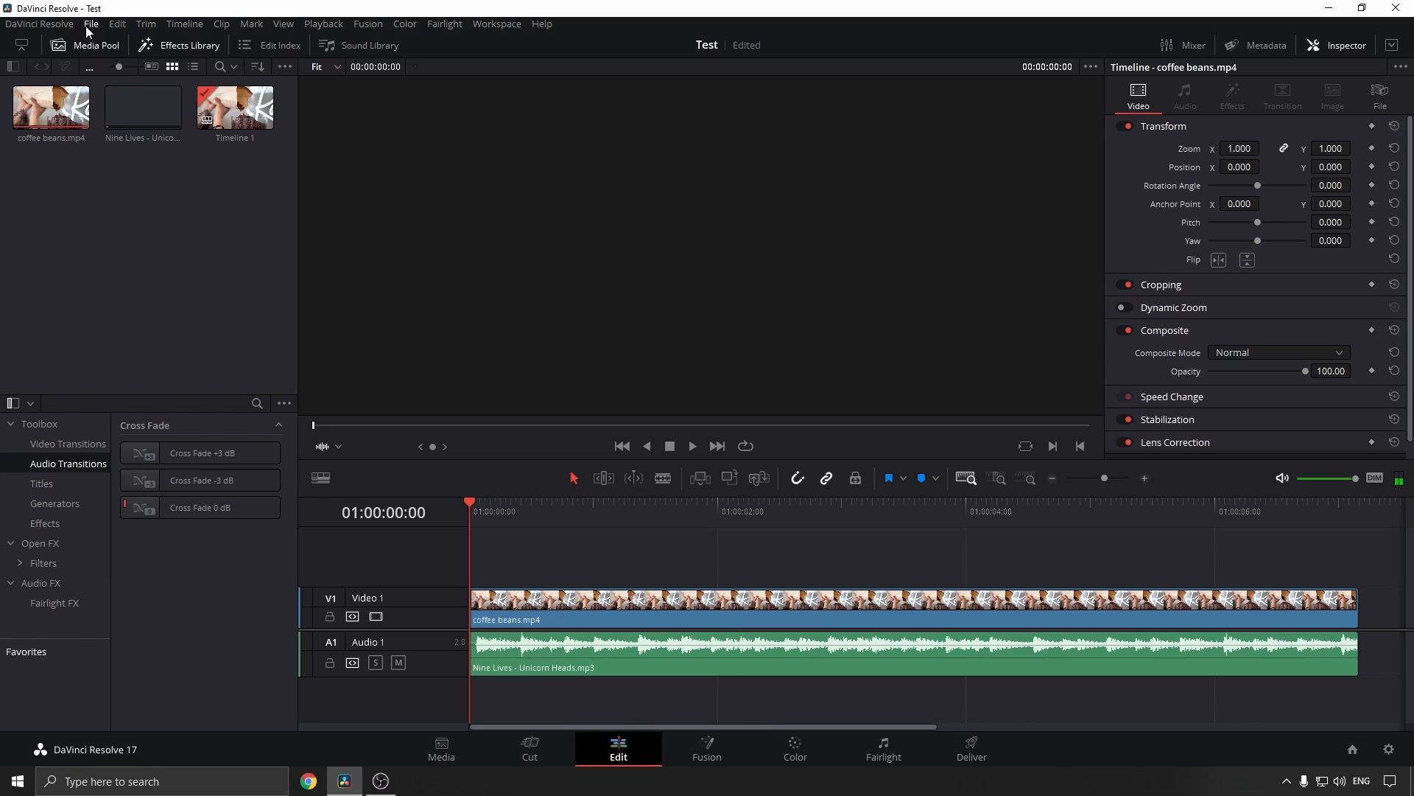
Set the Master Settings timeline resolution to 3840 x 2160 Ultra HD and save.
{"action": "left_click", "coordinate": [91, 23]}
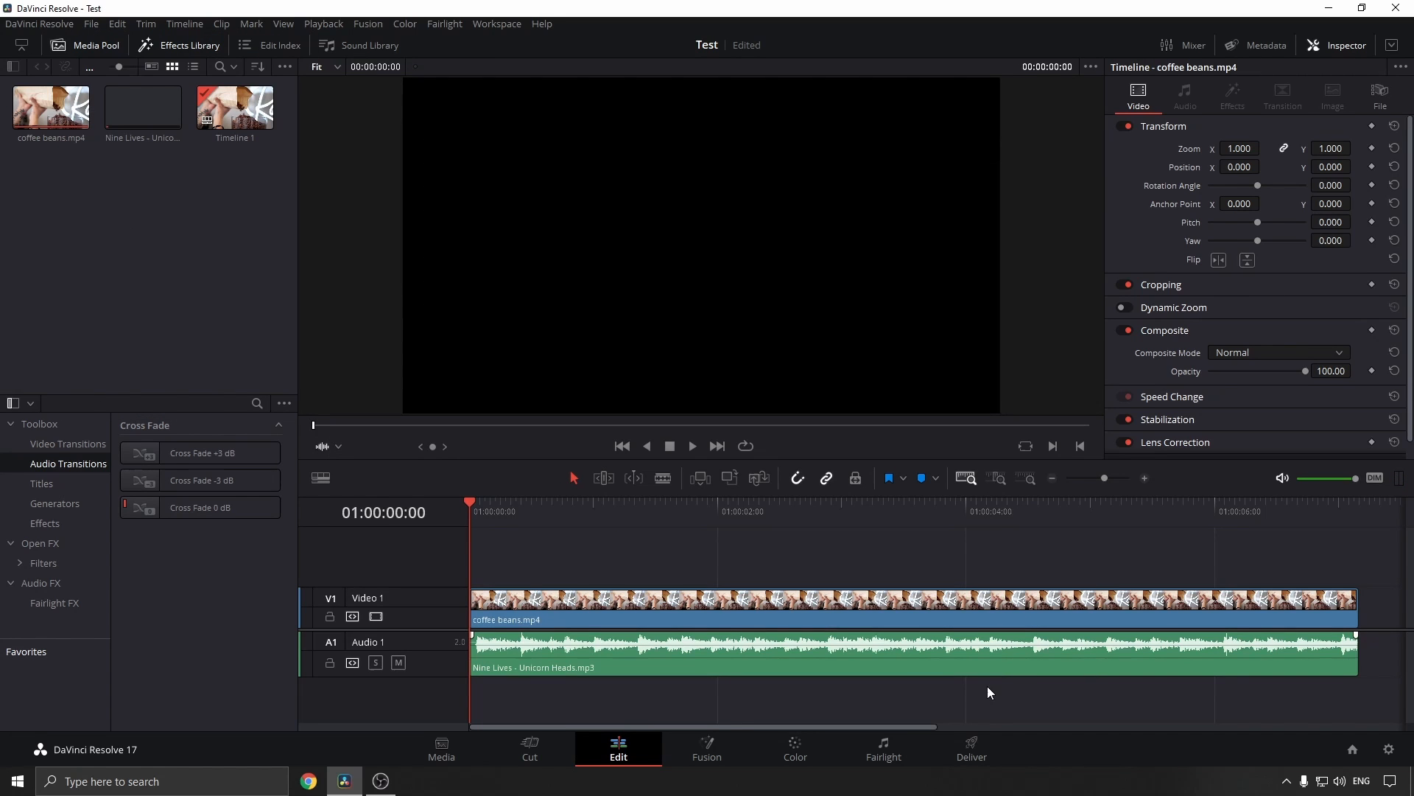
{"action": "mouse_move", "coordinate": [1407, 719]}
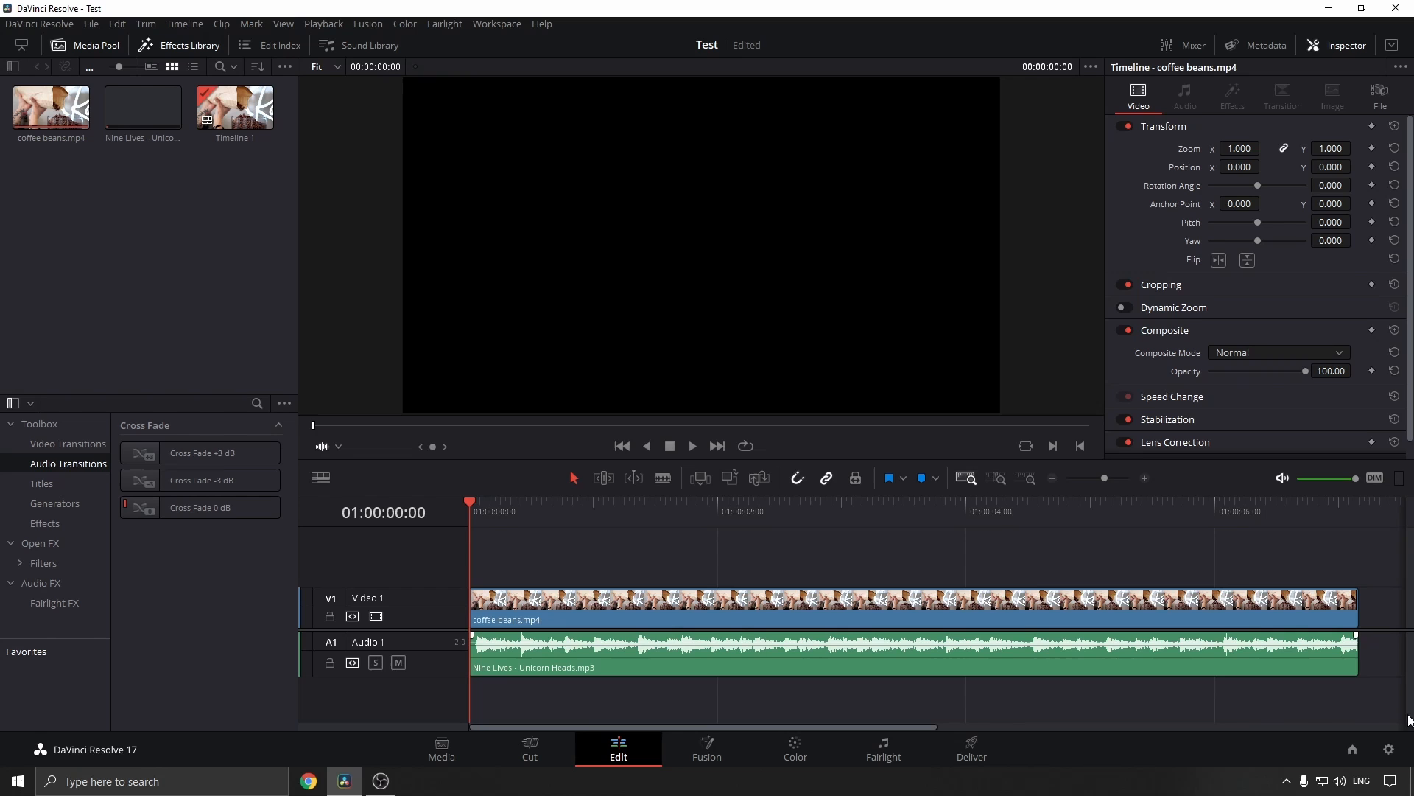
{"action": "mouse_move", "coordinate": [1389, 749]}
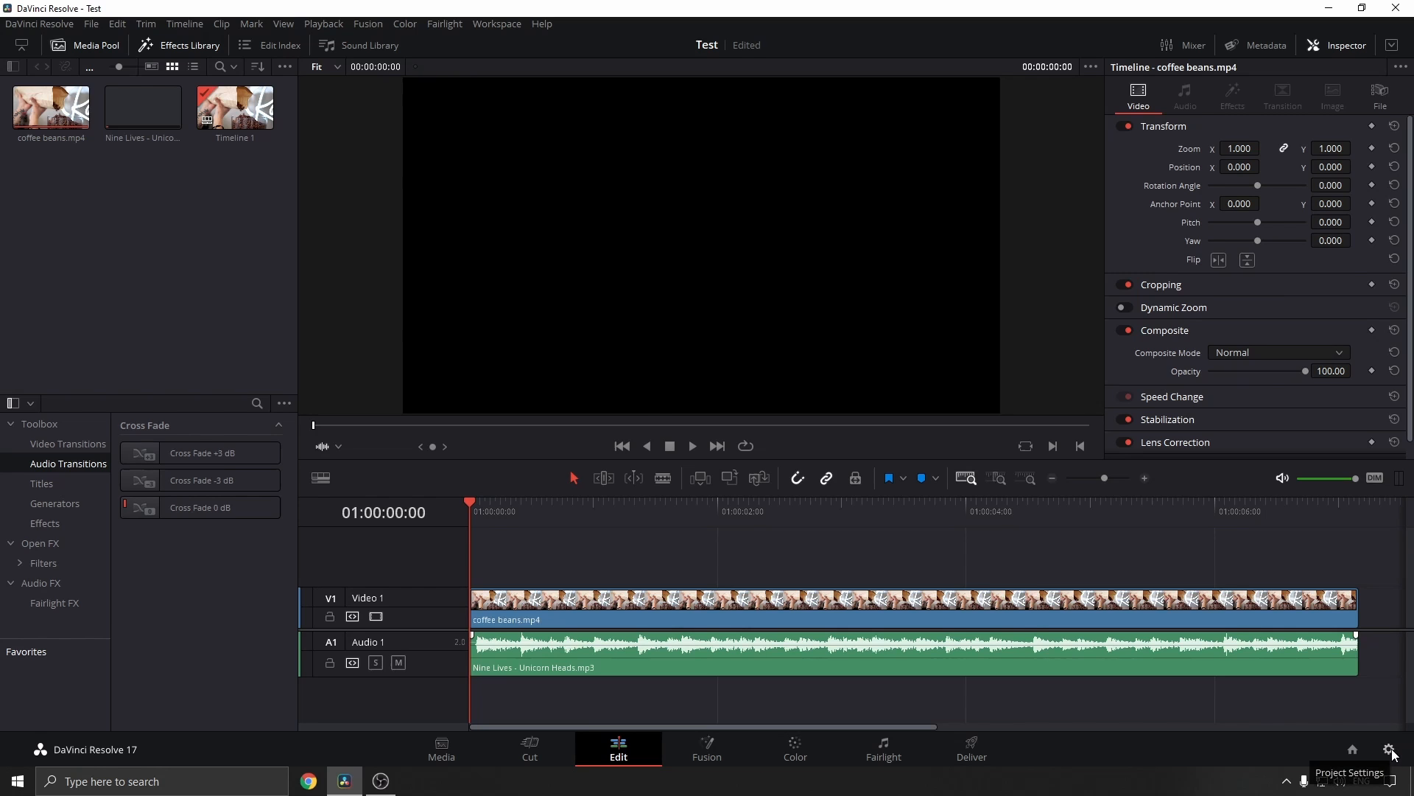
{"action": "left_click", "coordinate": [1389, 749]}
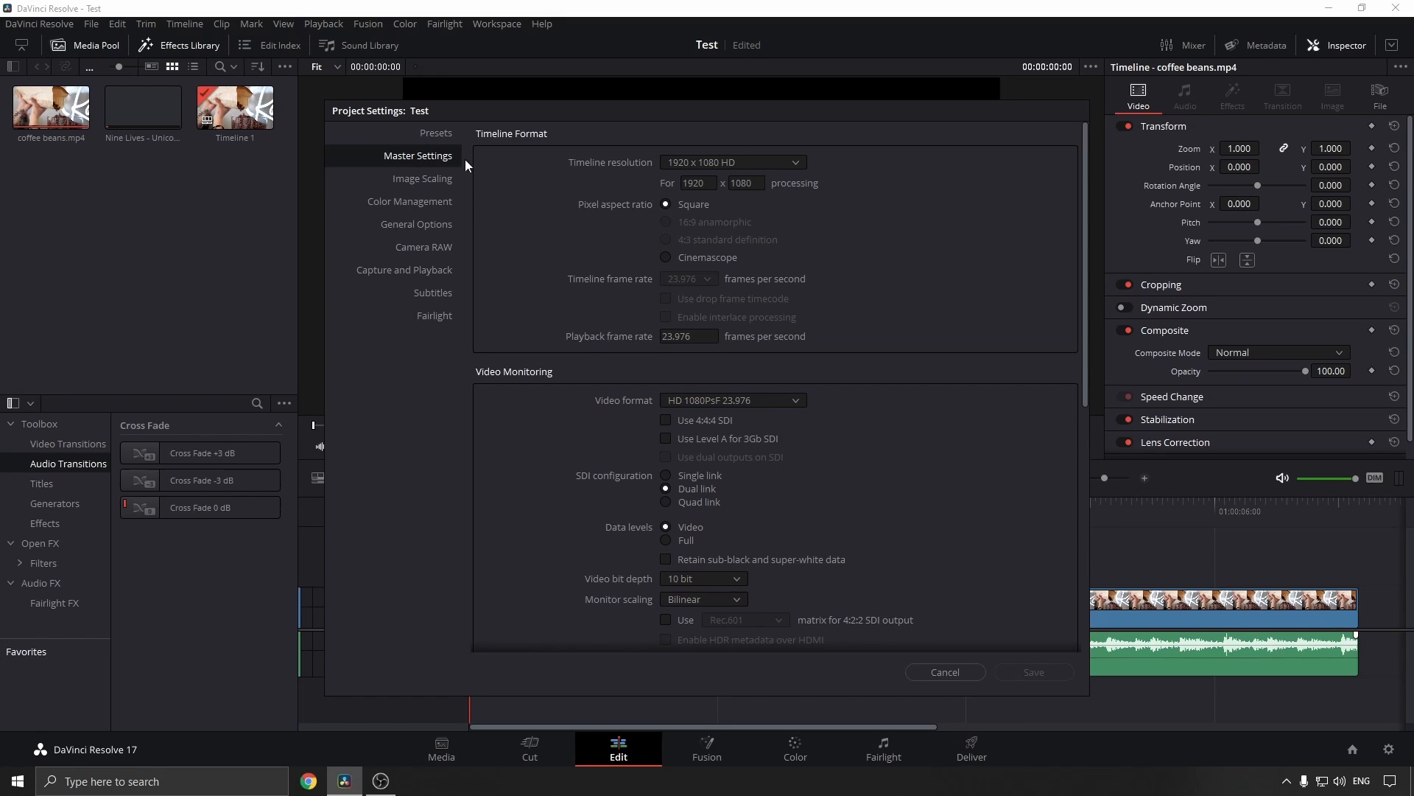
{"action": "mouse_move", "coordinate": [632, 171]}
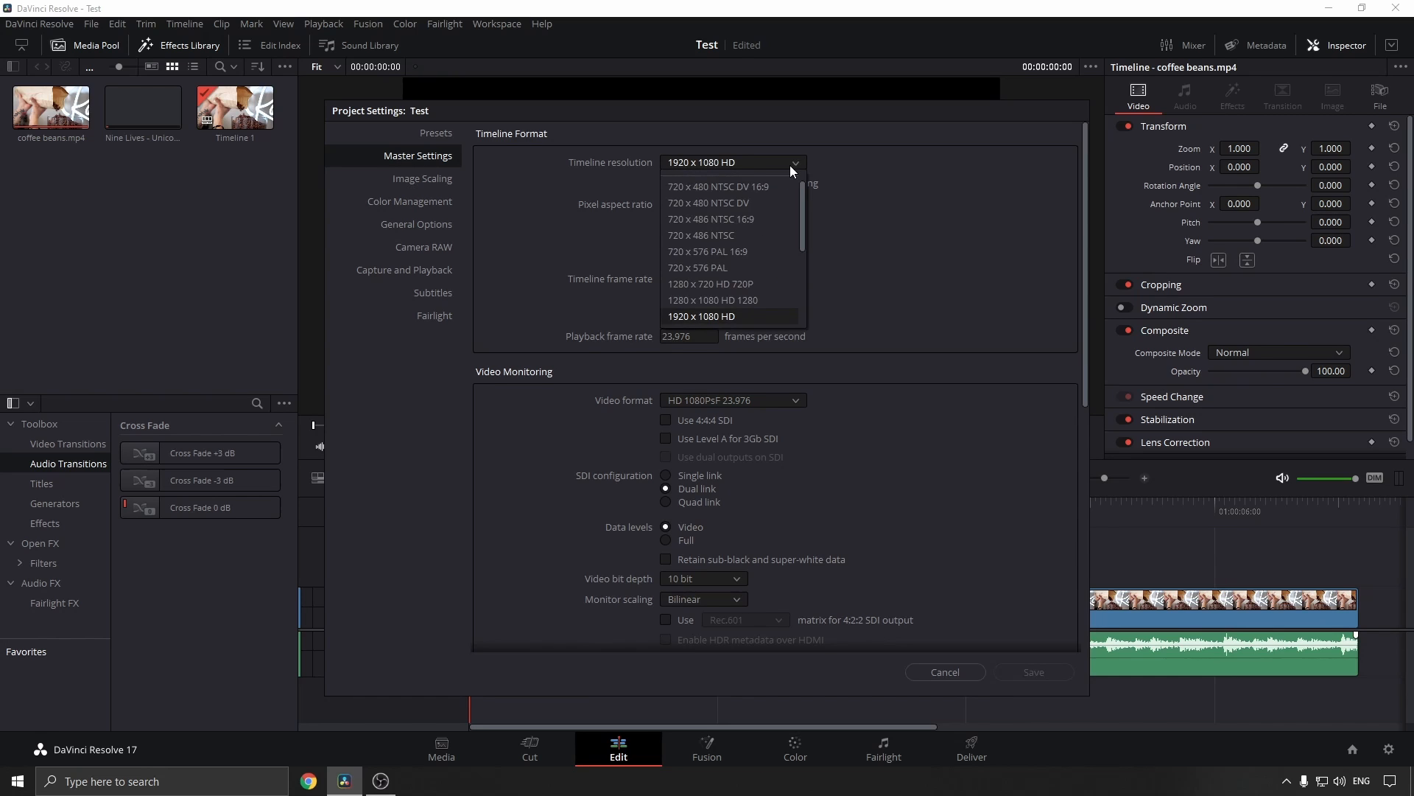
{"action": "mouse_move", "coordinate": [778, 256]}
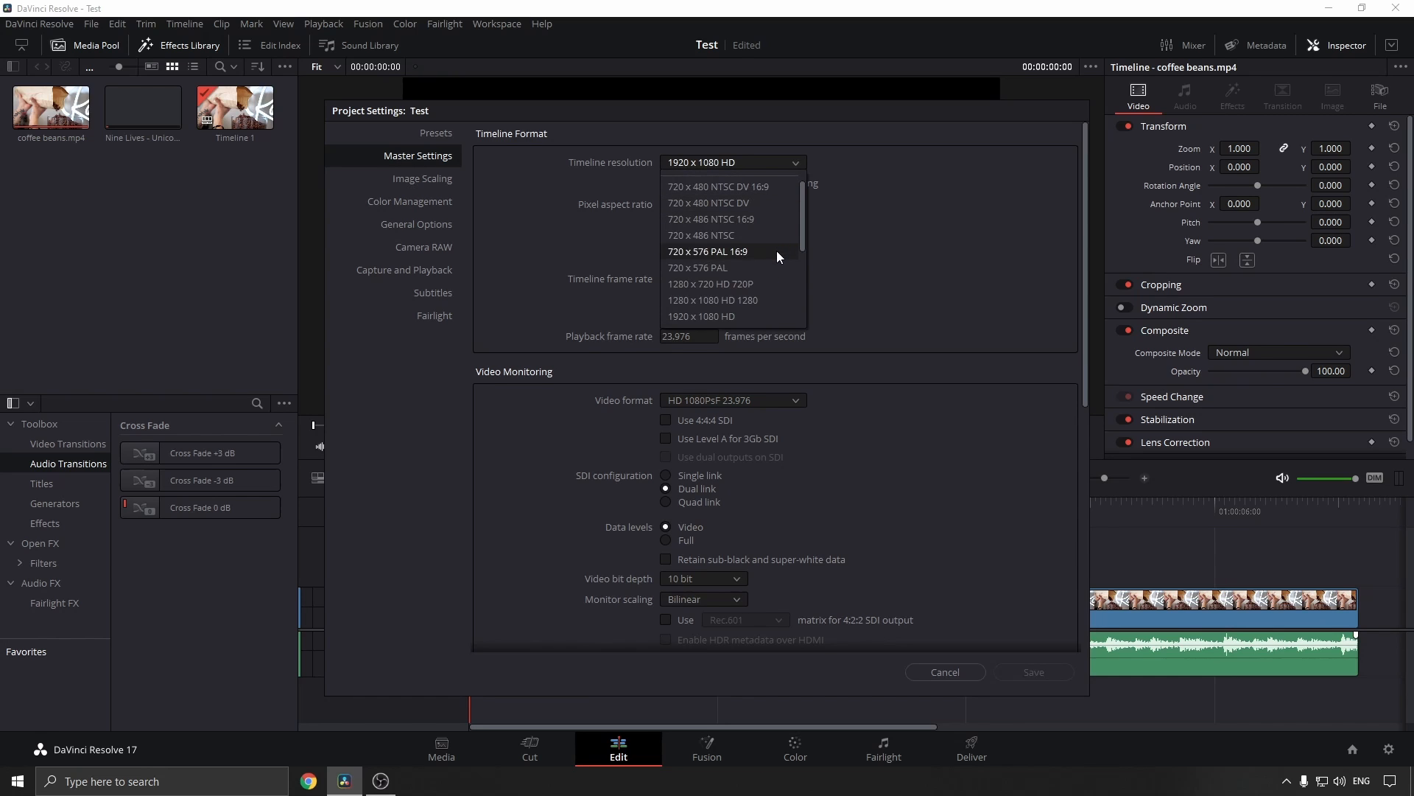
{"action": "scroll", "scroll_direction": "down", "scroll_amount": 3}
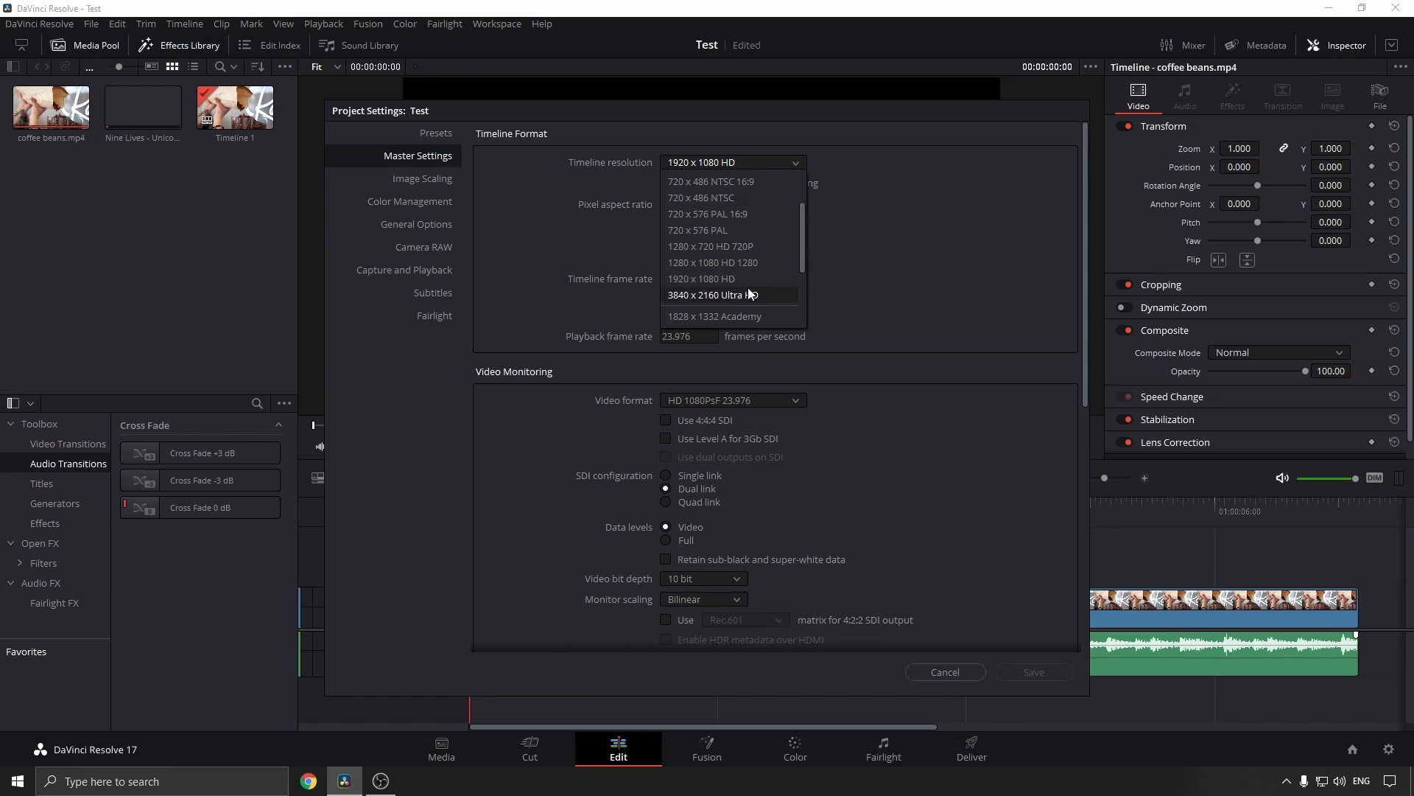
{"action": "left_click", "coordinate": [714, 294]}
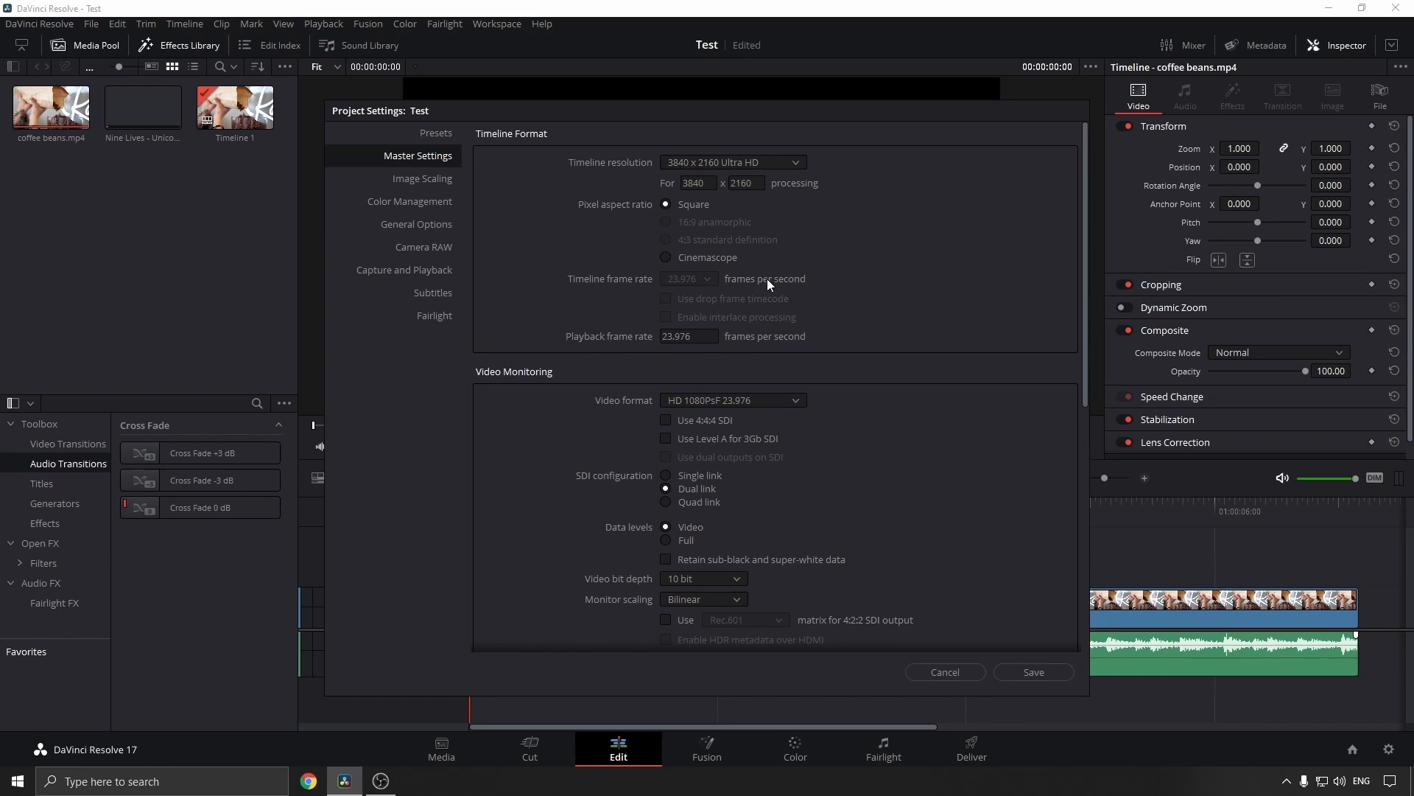
{"action": "mouse_move", "coordinate": [1020, 620]}
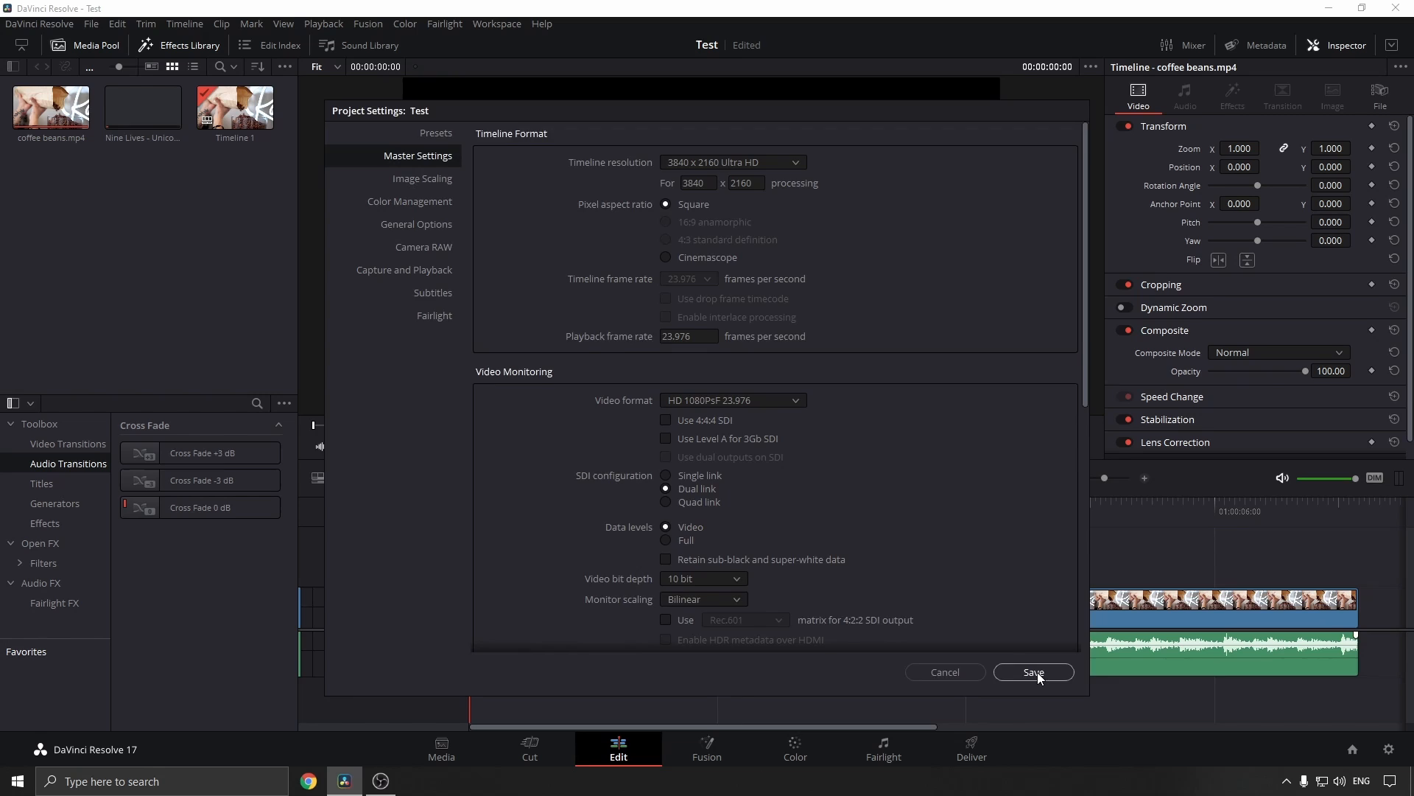
{"action": "left_click", "coordinate": [1033, 671]}
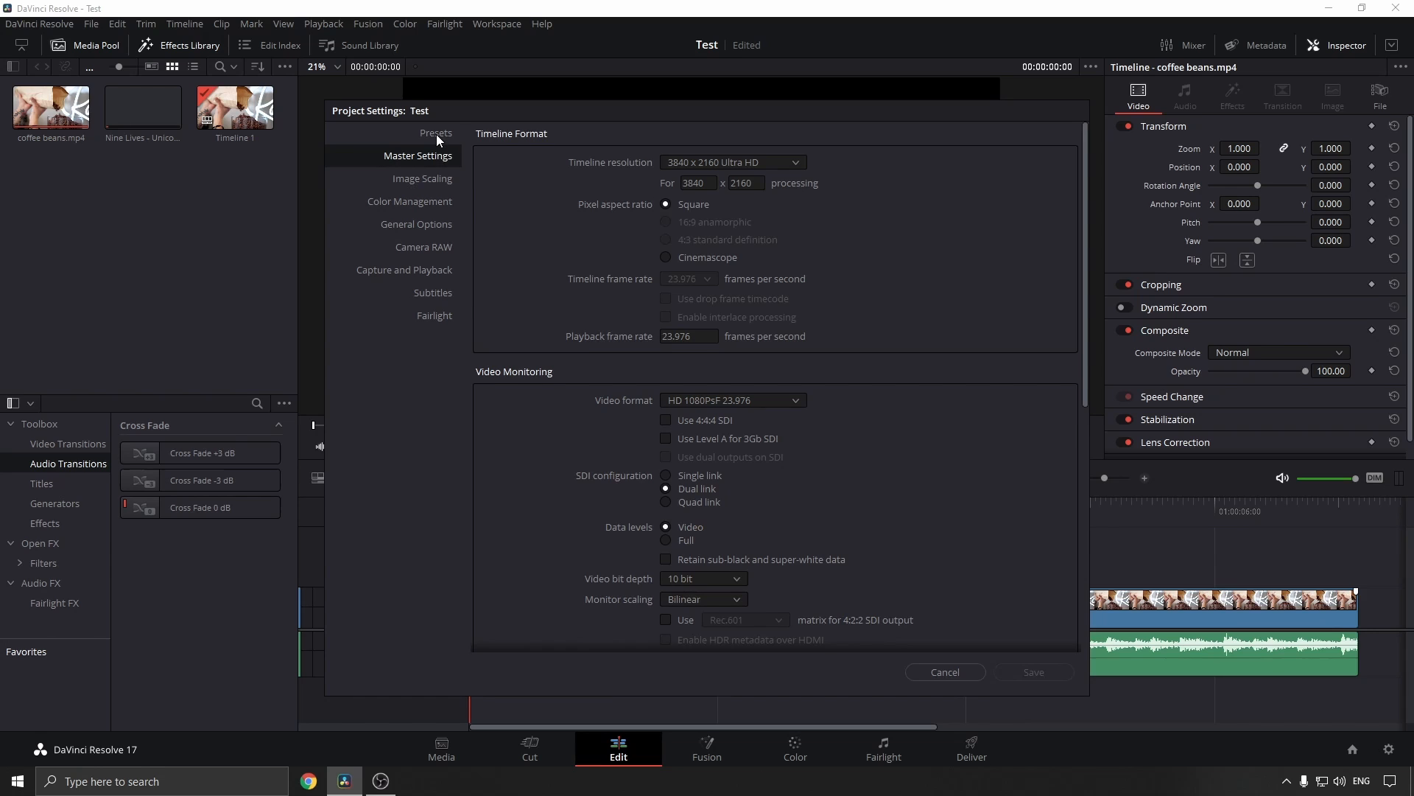
Save the current project settings as a new preset named 'test'.
{"action": "left_click", "coordinate": [435, 133]}
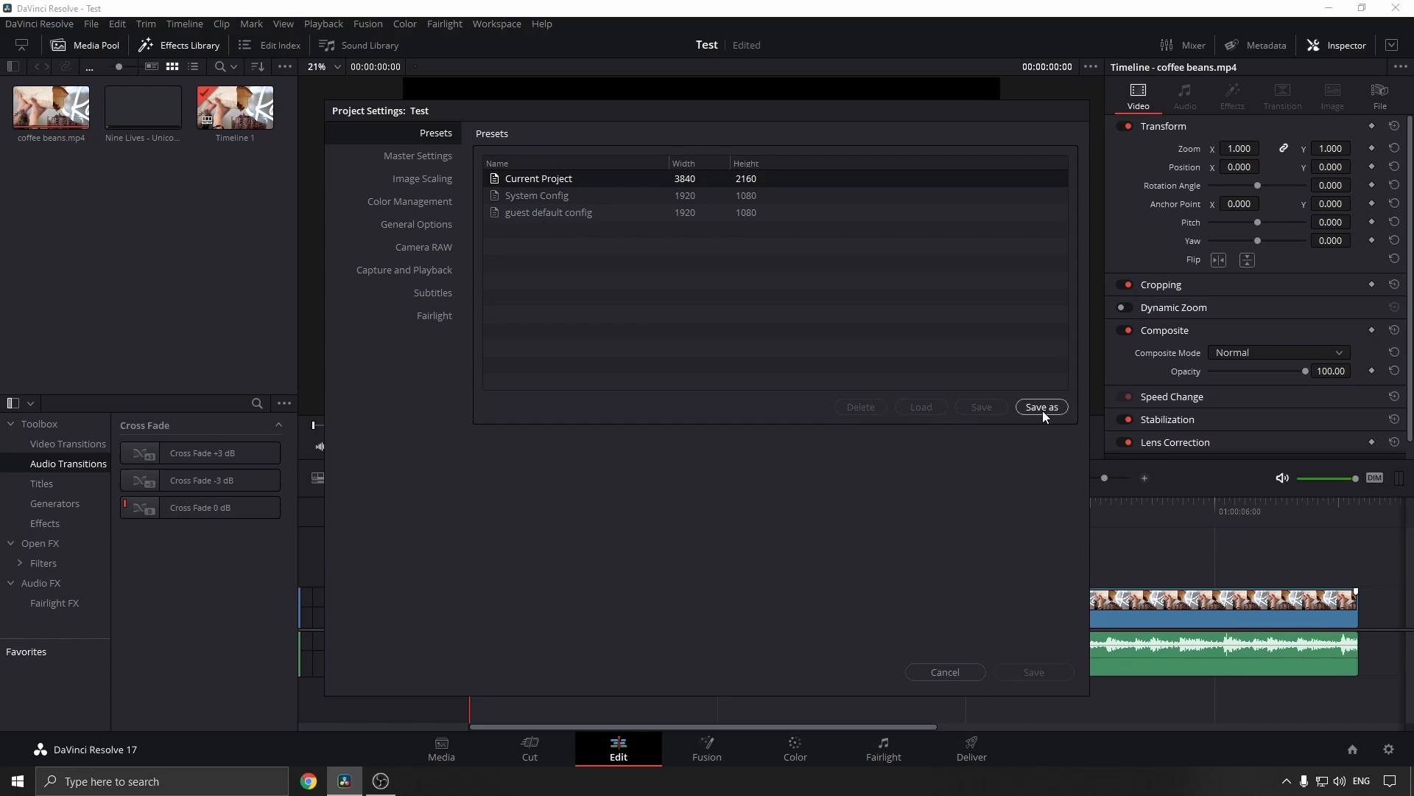
{"action": "left_click", "coordinate": [1040, 410]}
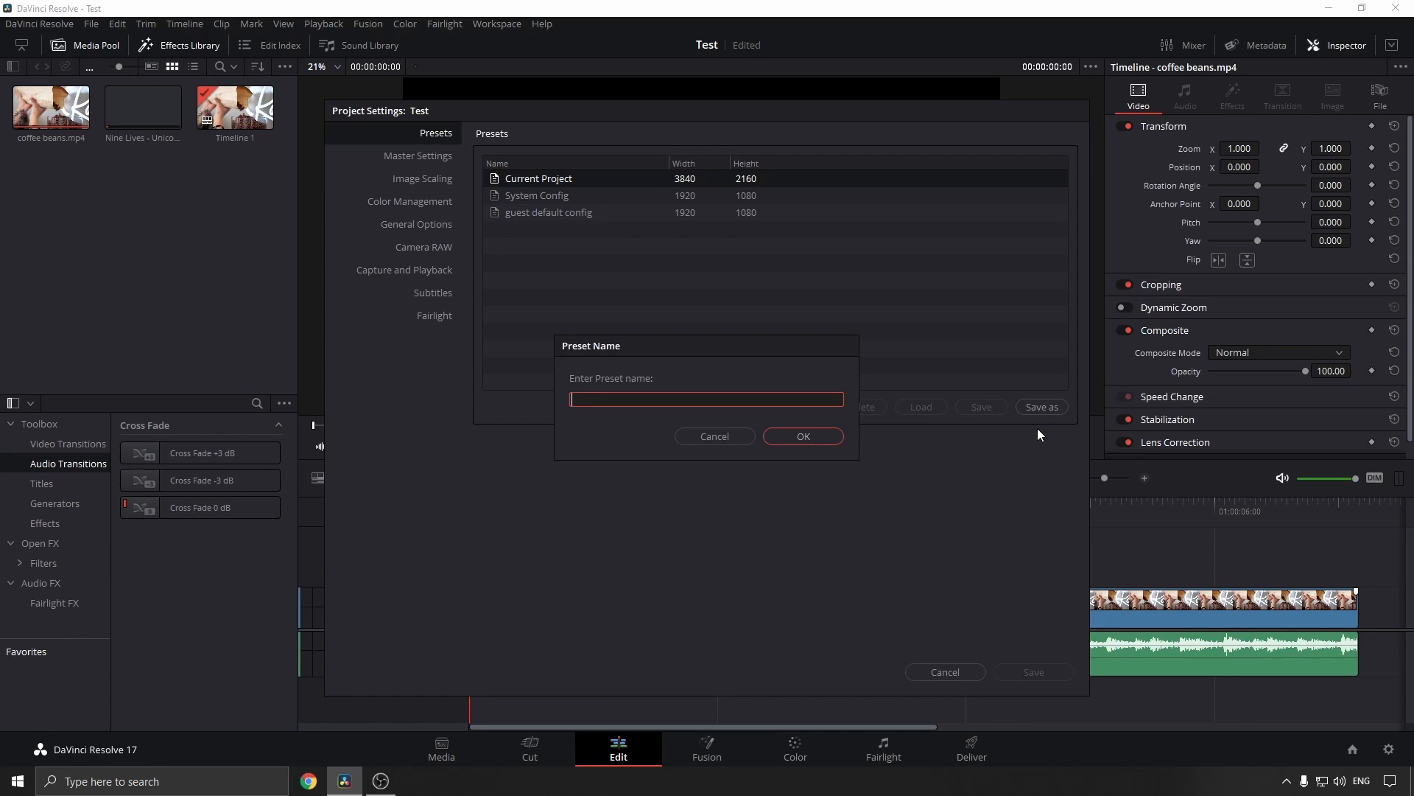
{"action": "type", "text": "te"}
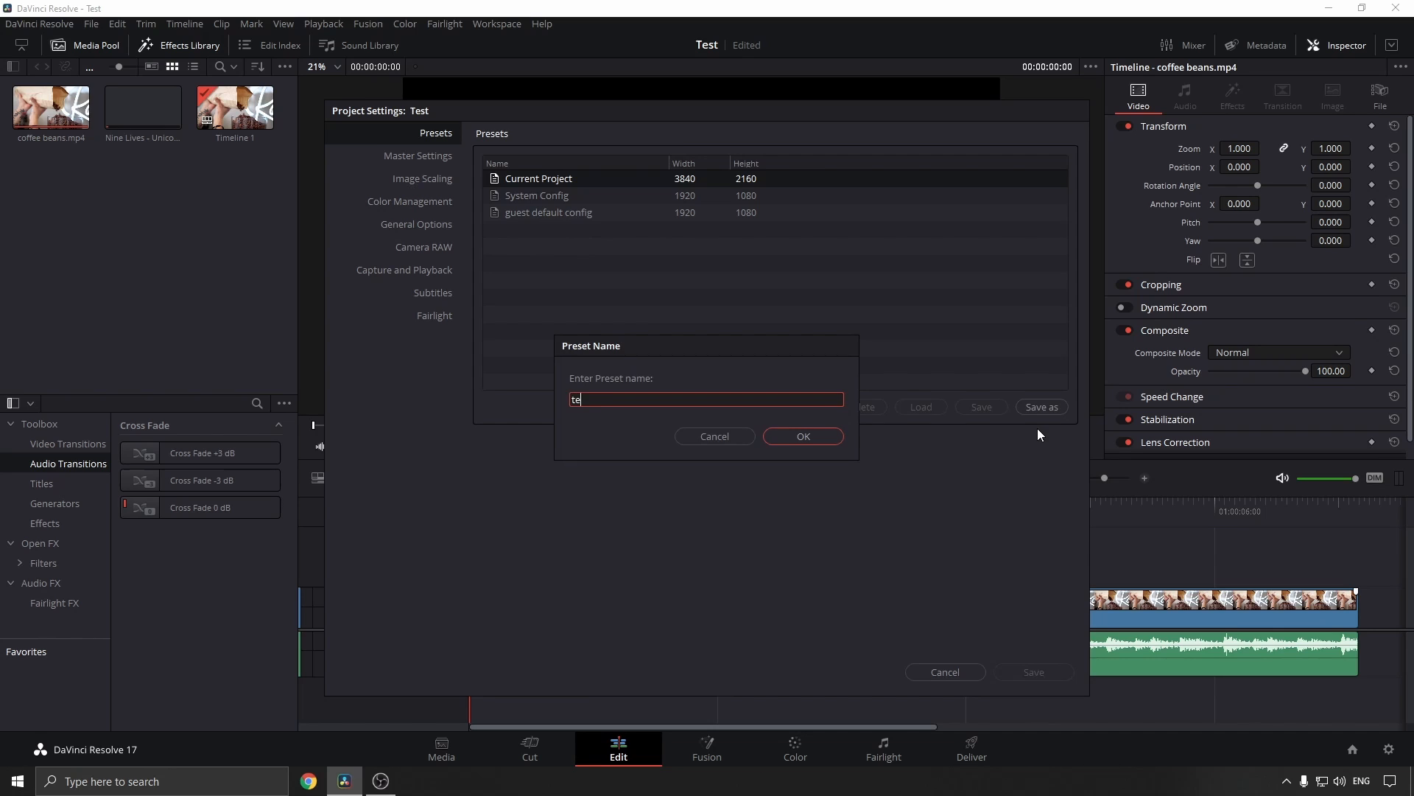
{"action": "left_click", "coordinate": [801, 437]}
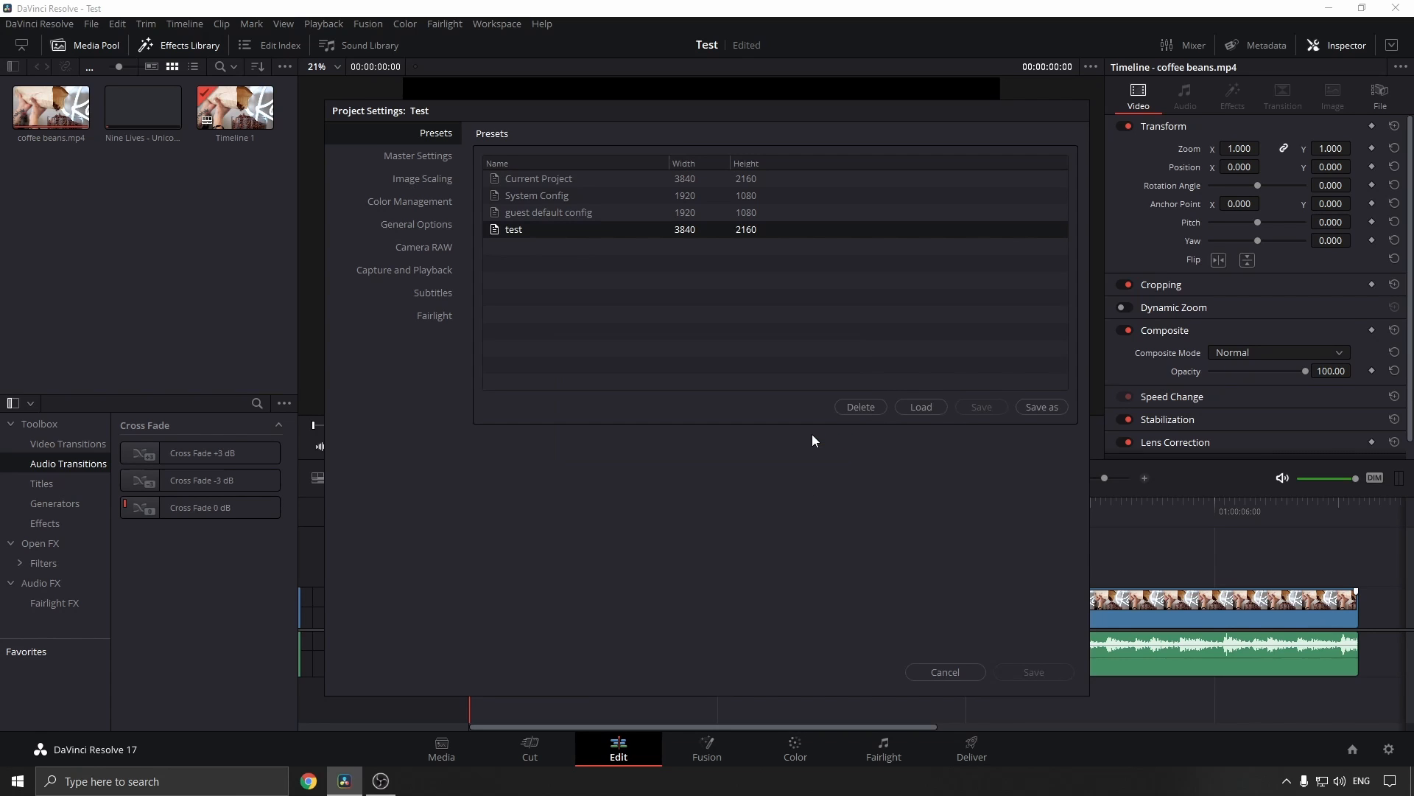
{"action": "mouse_move", "coordinate": [677, 302]}
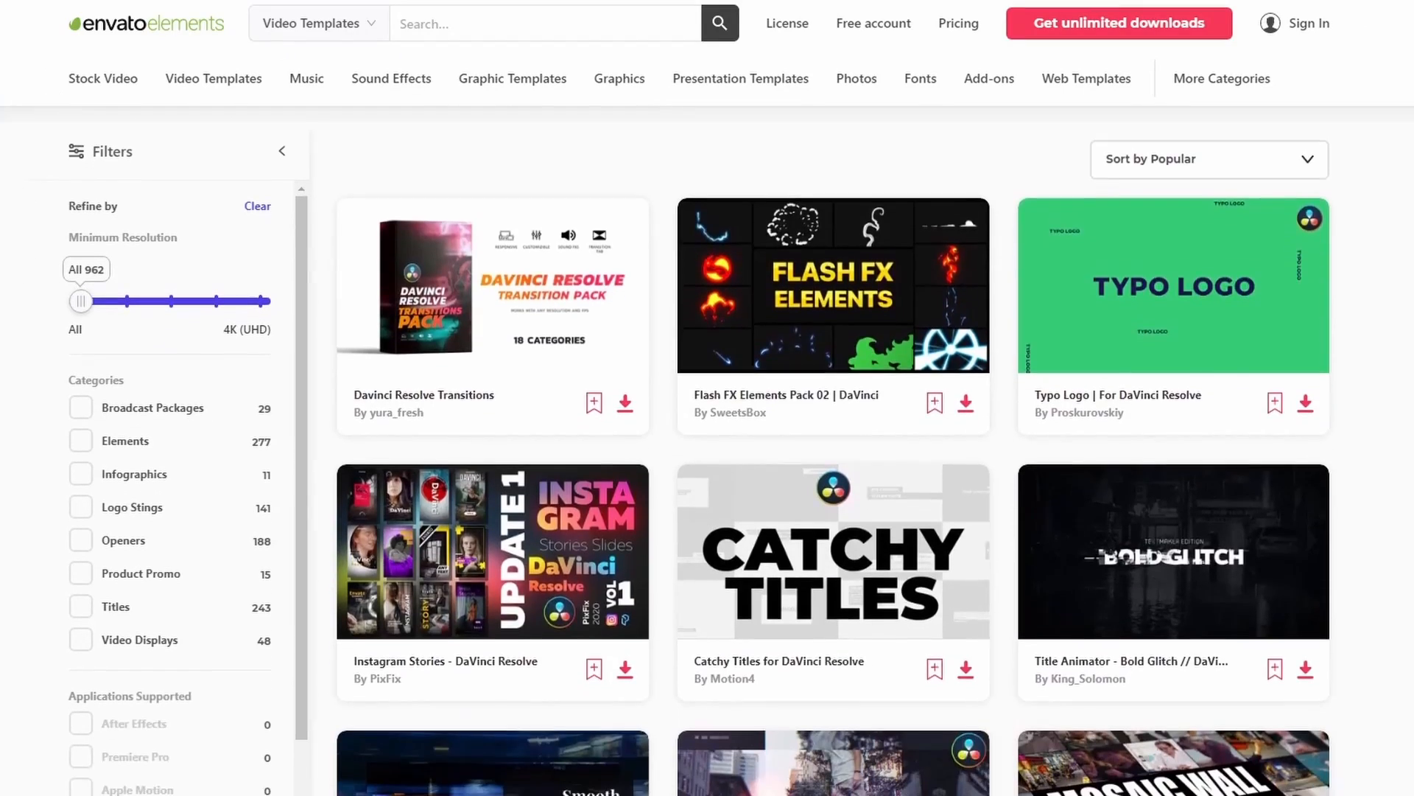
{"action": "scroll", "scroll_direction": "down", "scroll_amount": 3}
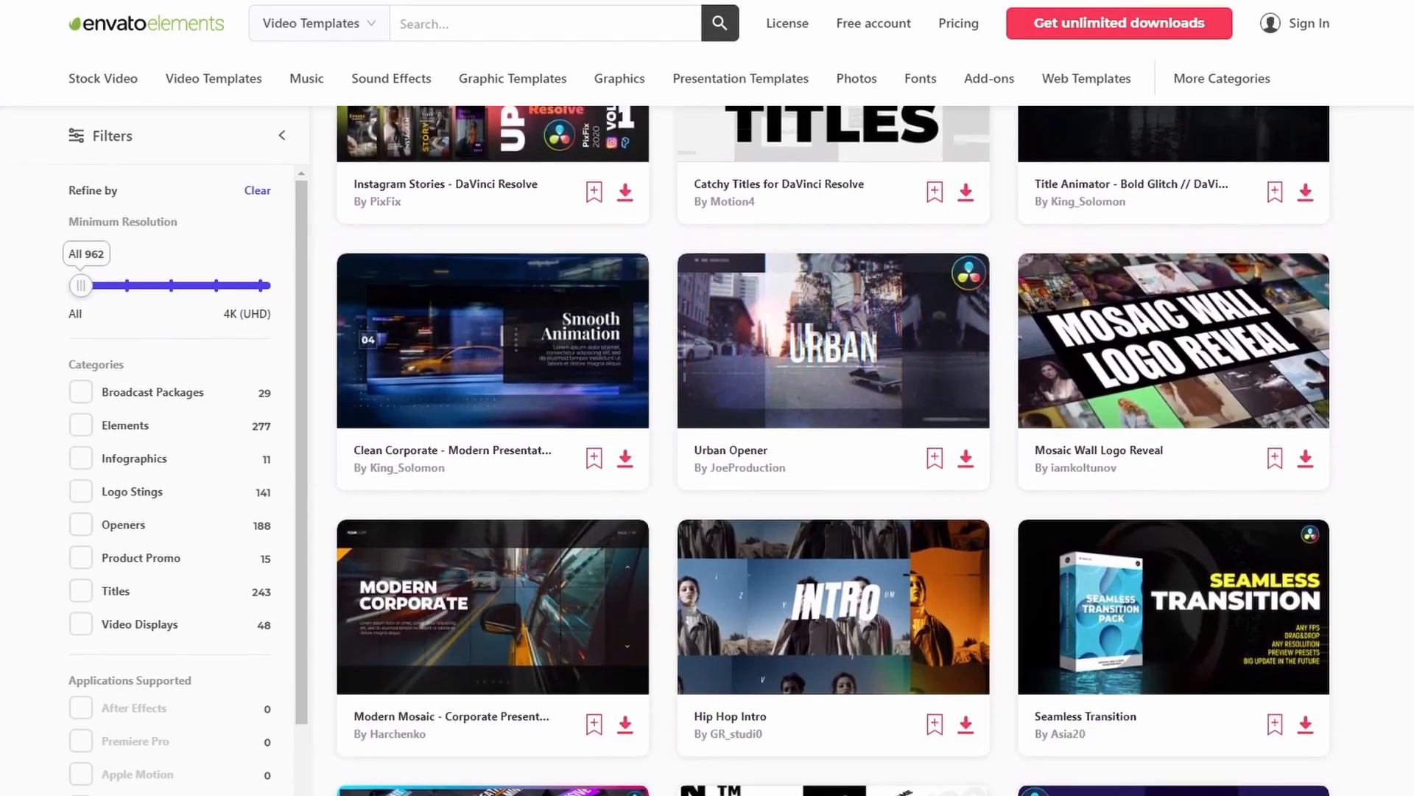
{"action": "scroll", "scroll_direction": "down", "scroll_amount": 3}
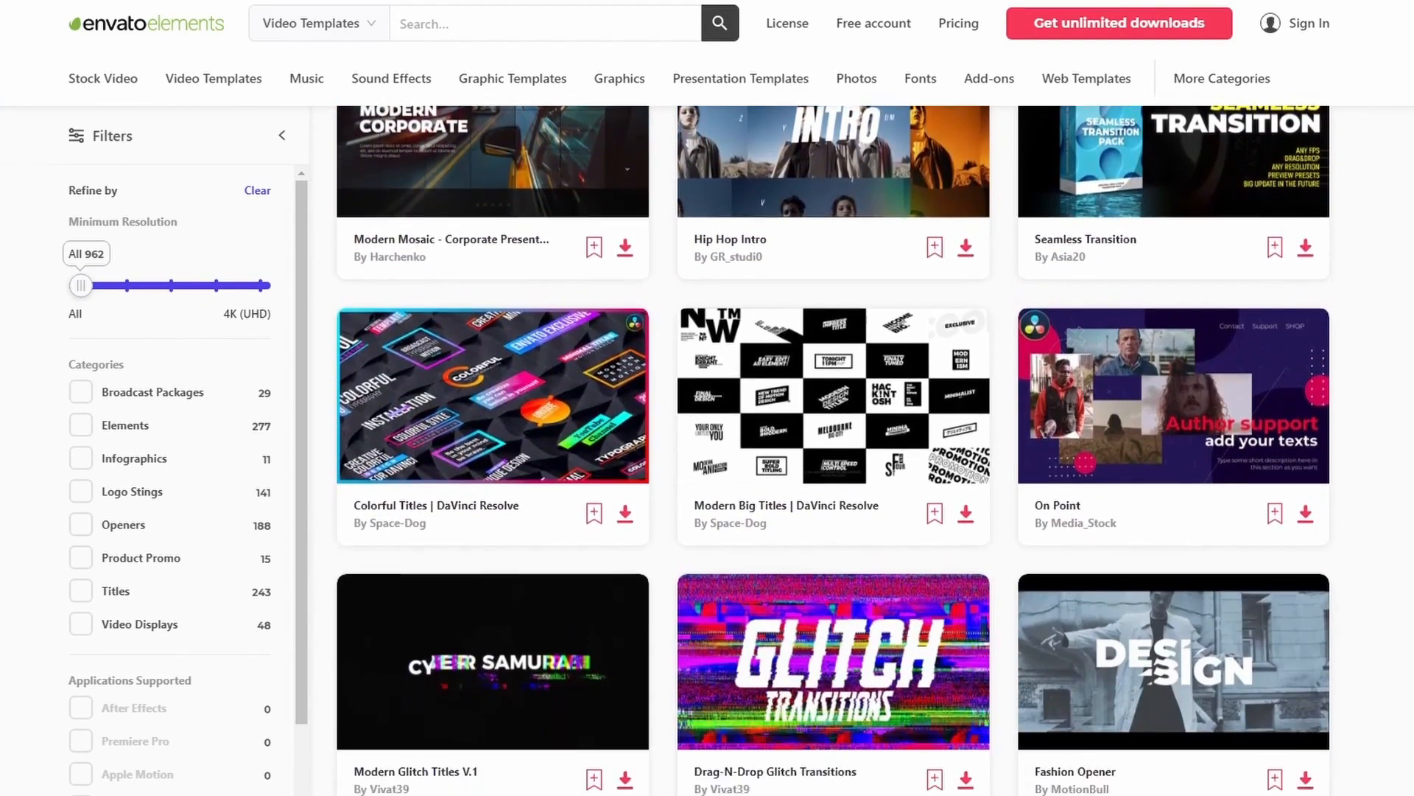
{"action": "scroll", "scroll_direction": "down", "scroll_amount": 3}
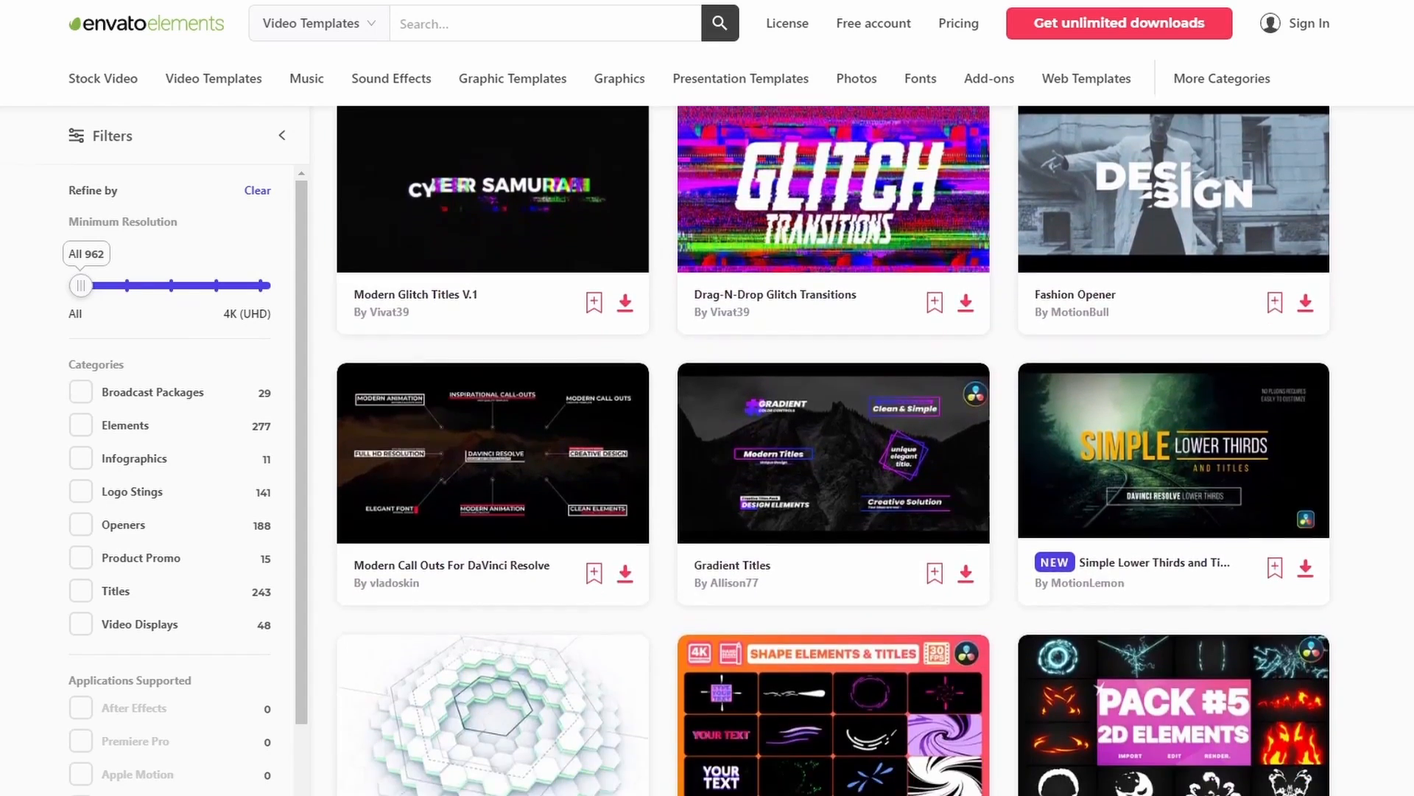
{"action": "scroll", "scroll_direction": "down", "scroll_amount": 3}
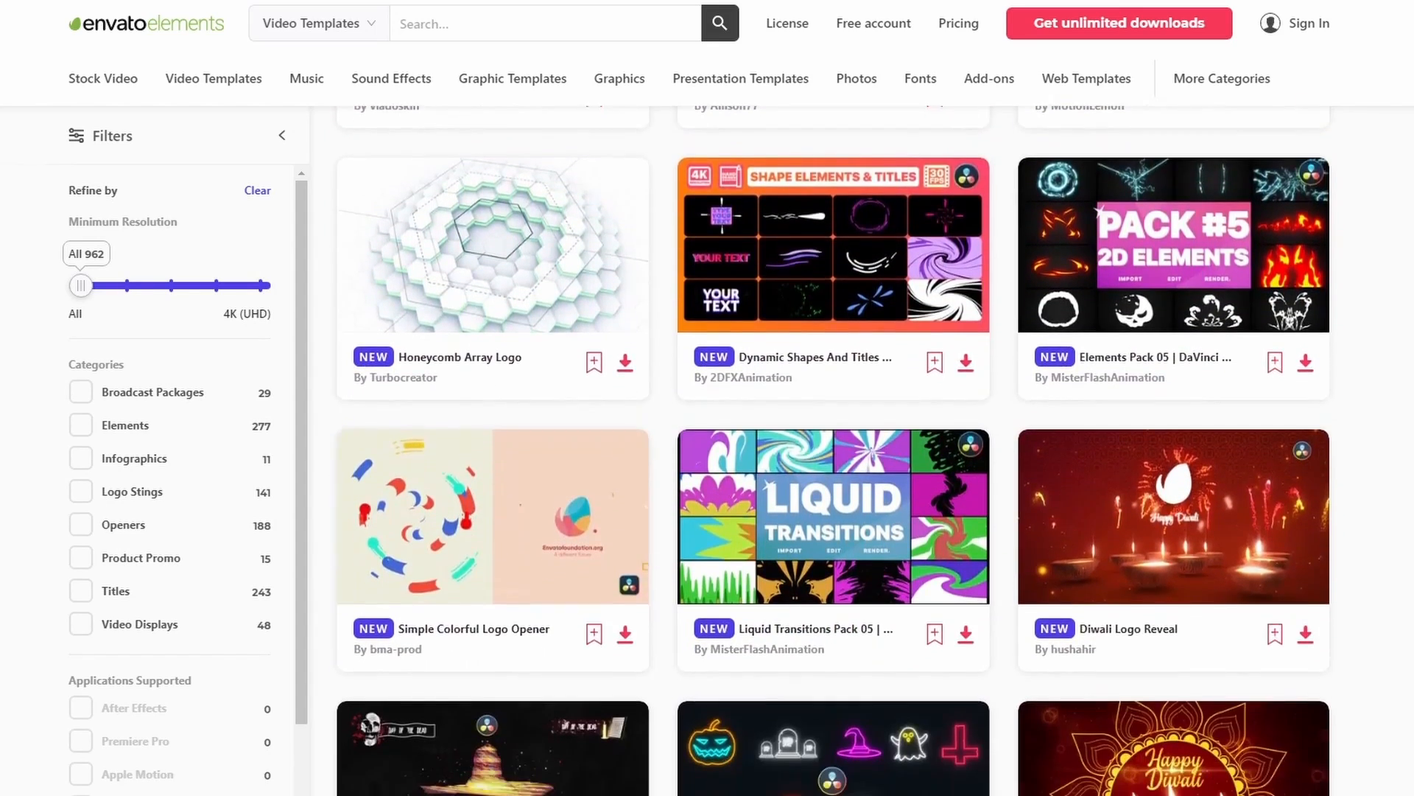
{"action": "scroll", "scroll_direction": "down", "scroll_amount": 3}
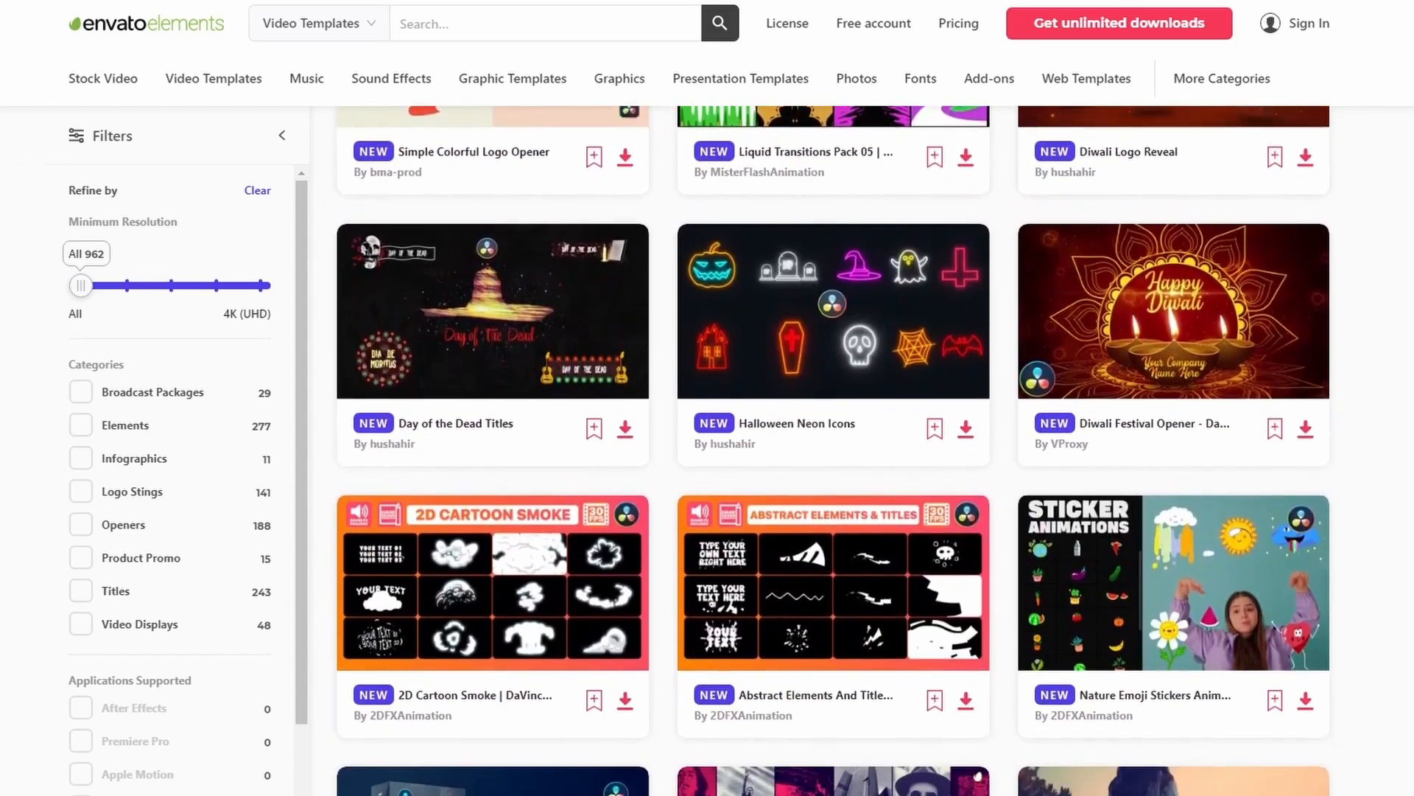
{"action": "scroll", "scroll_direction": "down", "scroll_amount": 3}
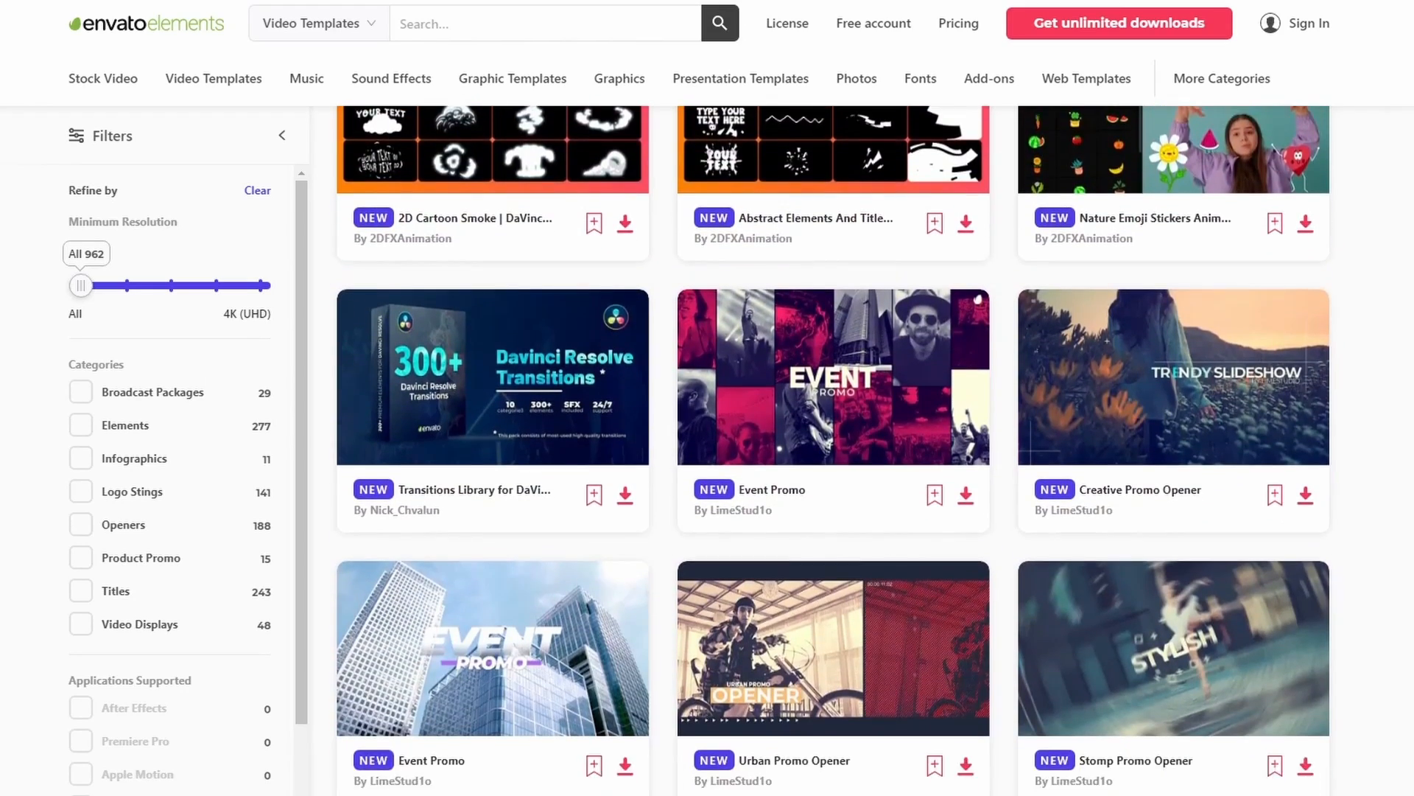
{"action": "scroll", "scroll_direction": "down", "scroll_amount": 3}
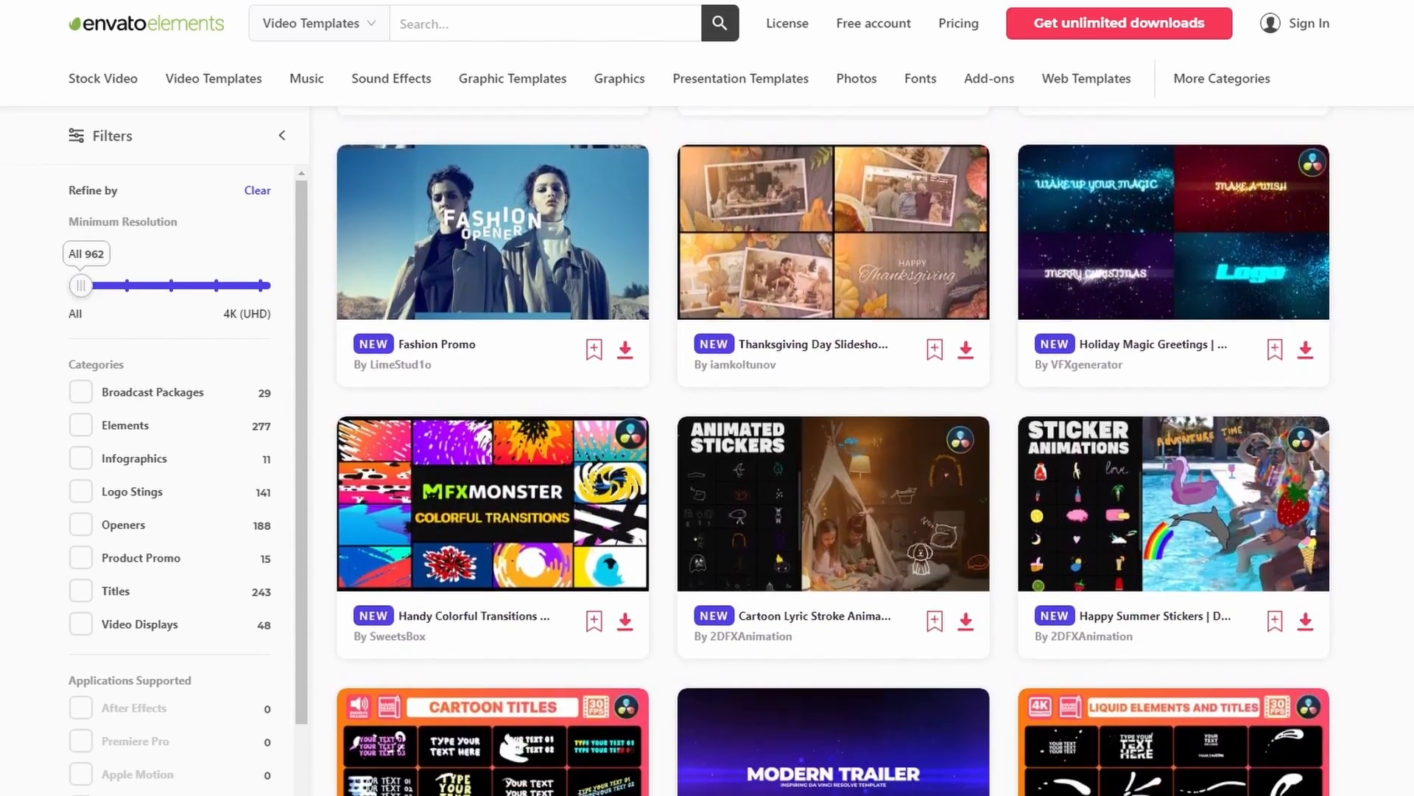